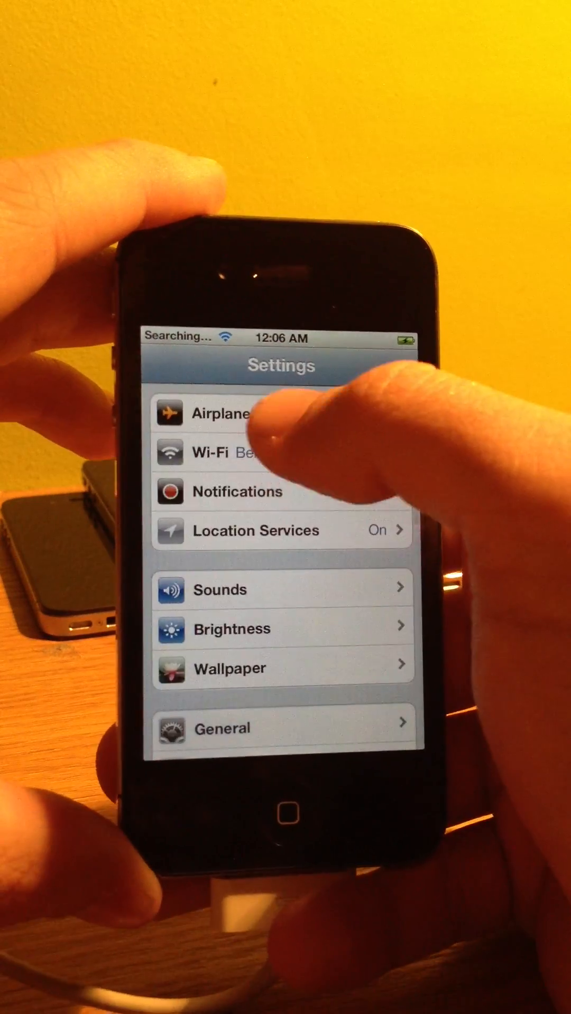
- Scroll the main Settings list to bring the Phone entry into view
{"action": "scroll", "scroll_direction": "down", "scroll_amount": 3}
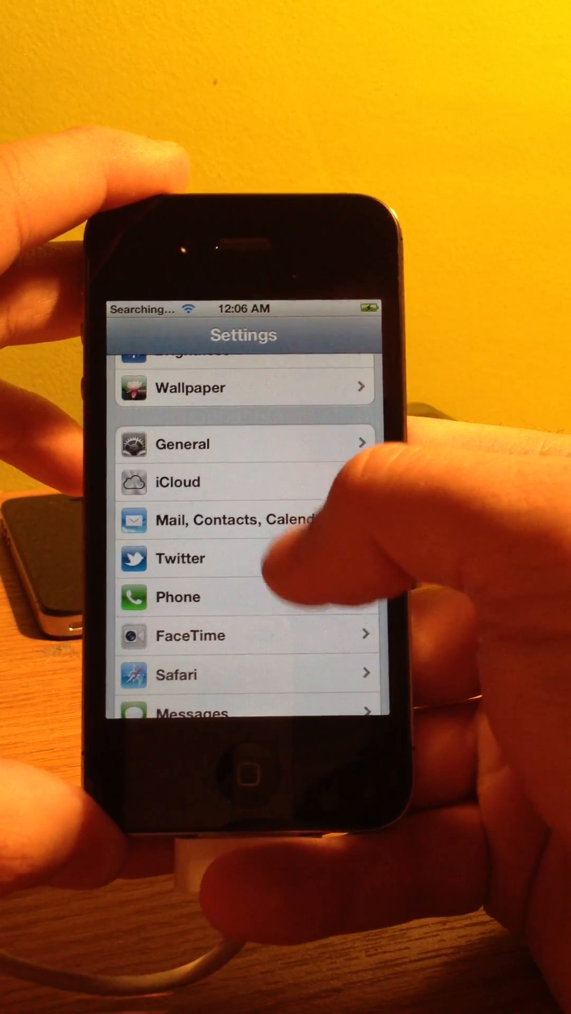
{"action": "scroll", "scroll_direction": "up", "scroll_amount": 3}
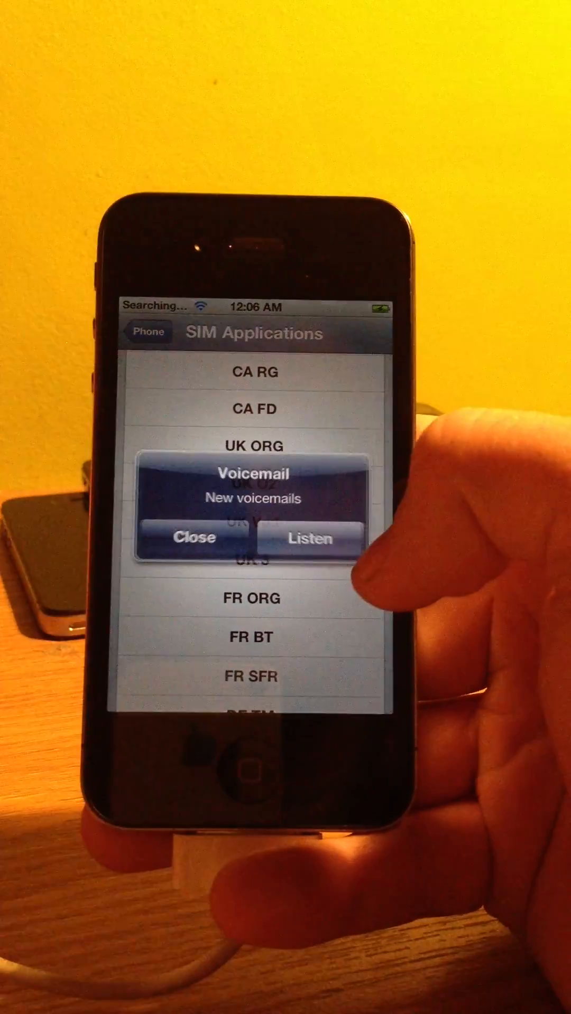
- Close the new-voicemail alert so the R-SIM V4.3 carrier list is fully visible
{"action": "left_click", "coordinate": [192, 538]}
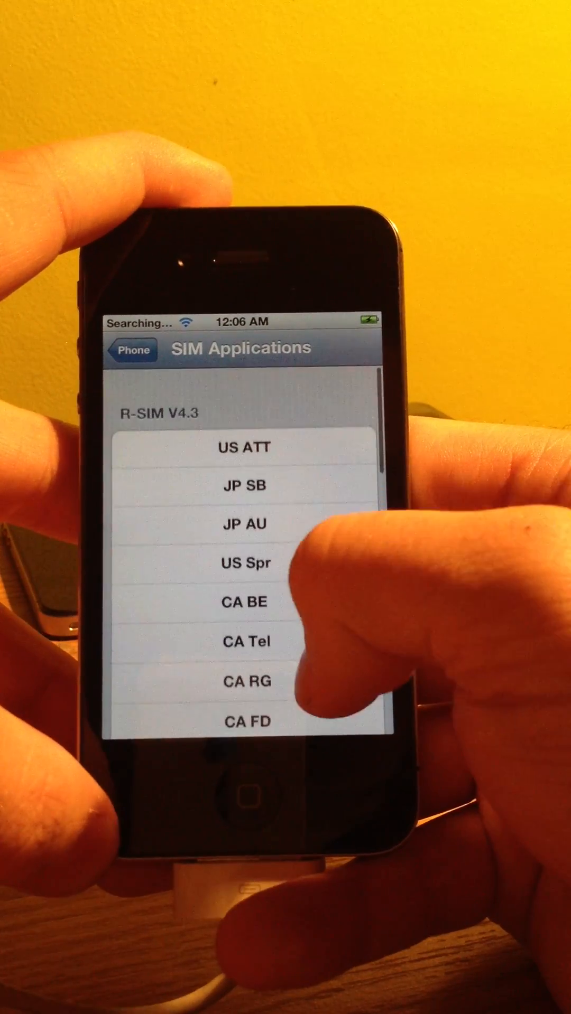
{"action": "scroll", "scroll_direction": "down", "scroll_amount": 3}
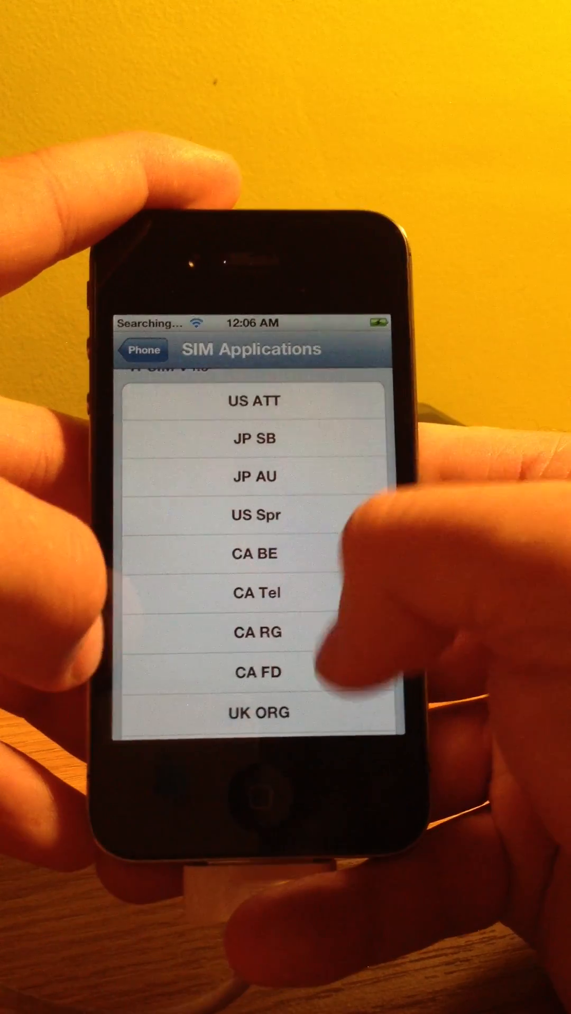
{"action": "scroll", "scroll_direction": "down", "scroll_amount": 3}
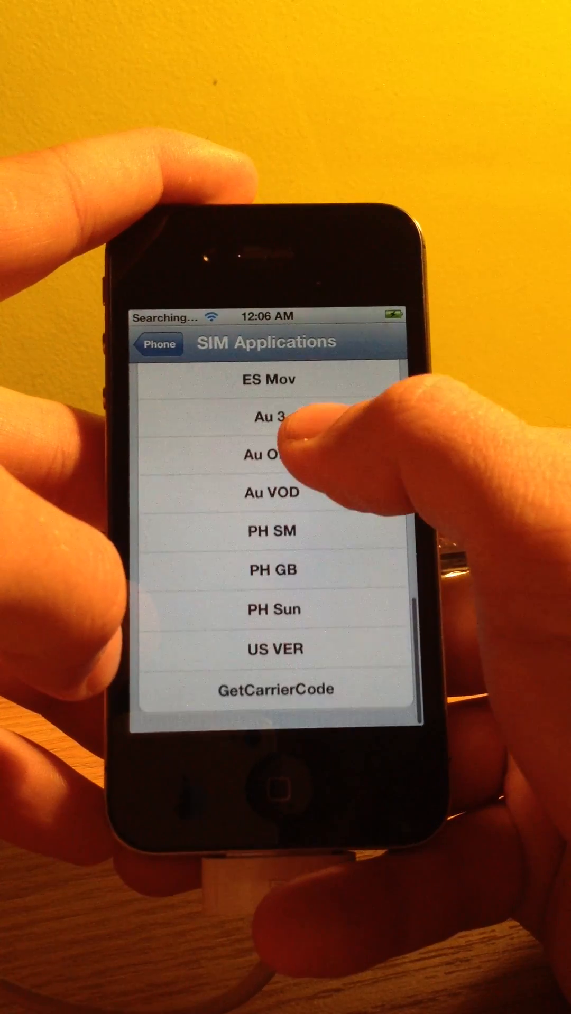